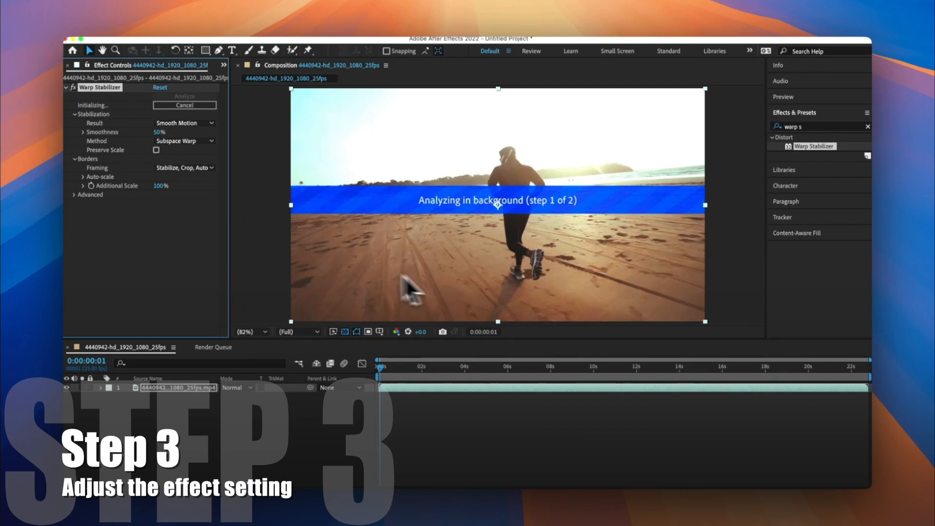
Keep Subspace Warp as the Warp Stabilizer method and let analysis finish
click(185, 140)
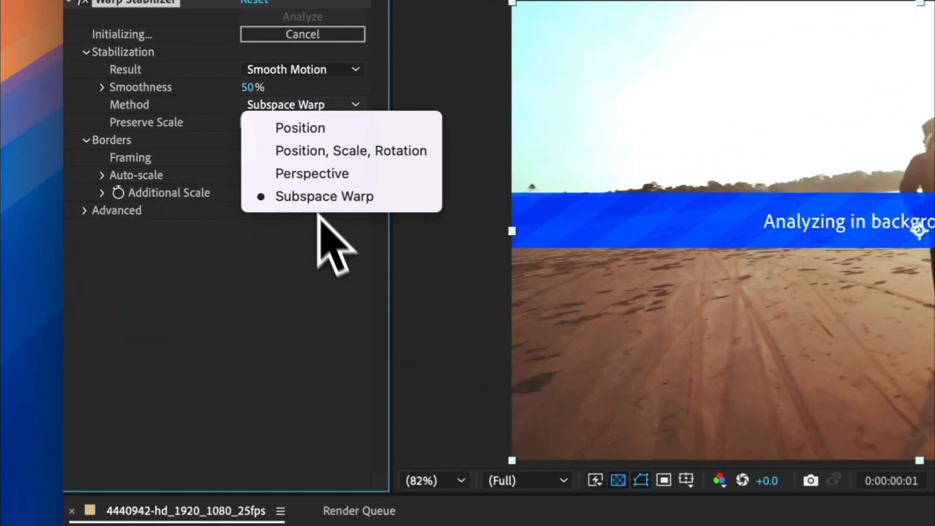
click(324, 196)
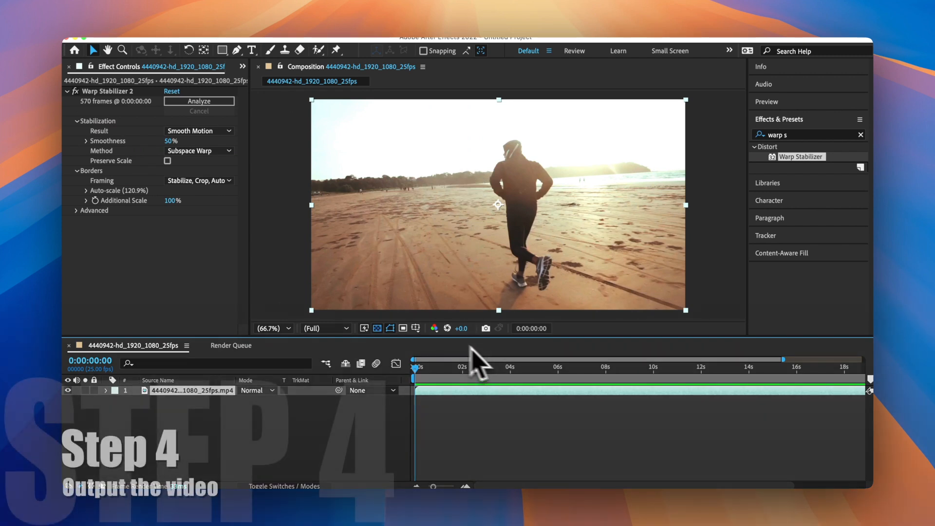
click(513, 367)
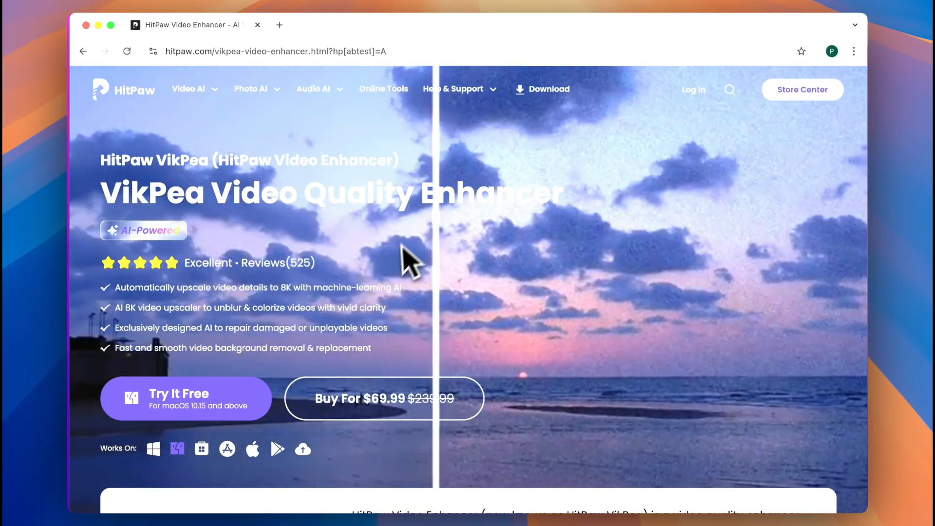
Scroll the VikPea product page down to the Try It Free download
scroll(down, 3)
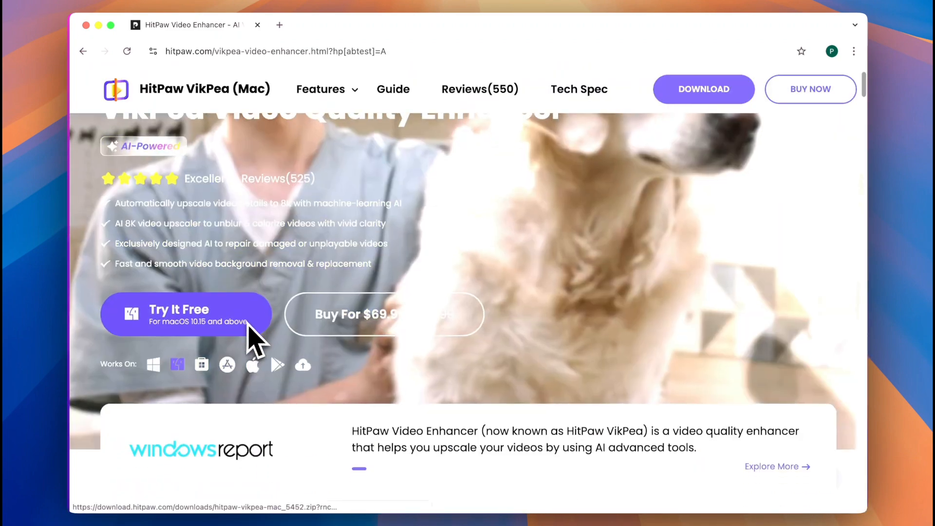
scroll(down, 3)
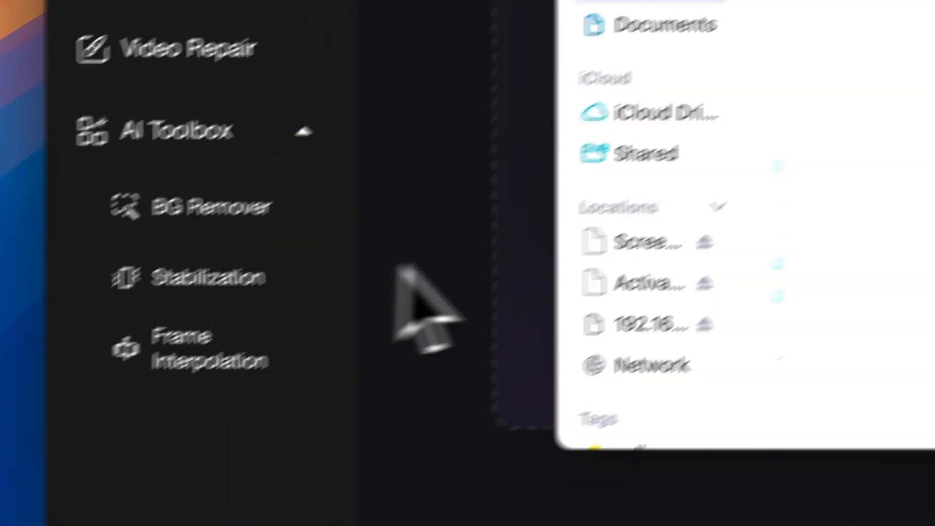
Import the beach running video into VikPea's Stabilization tool
click(569, 164)
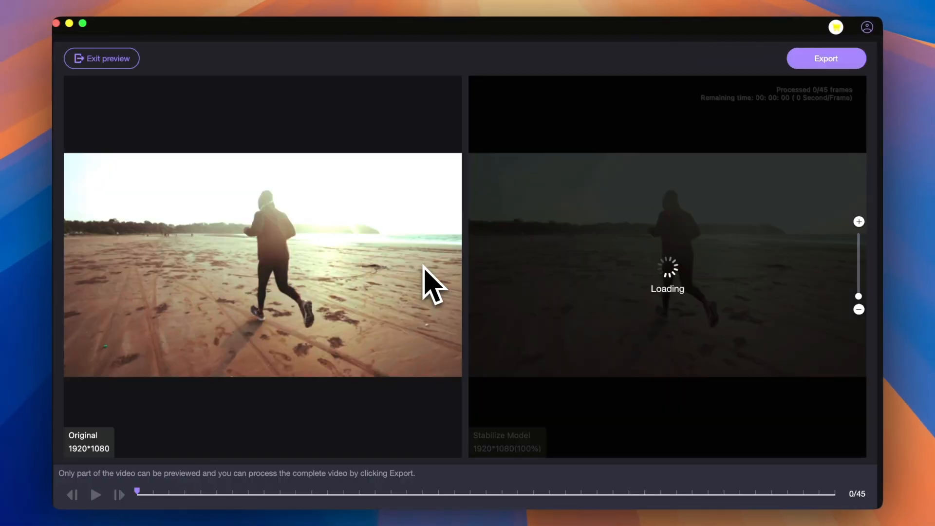
Play the processed 45-frame stabilized preview beside the original clip
click(95, 494)
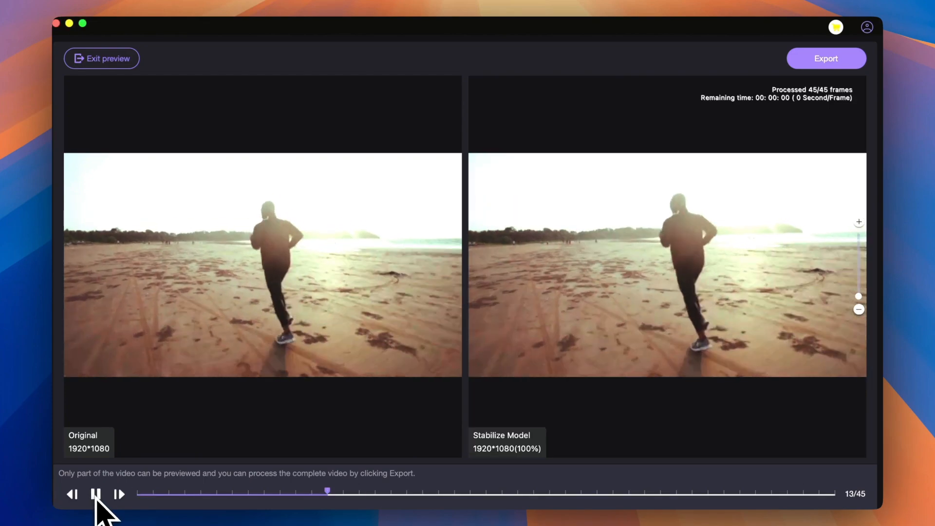